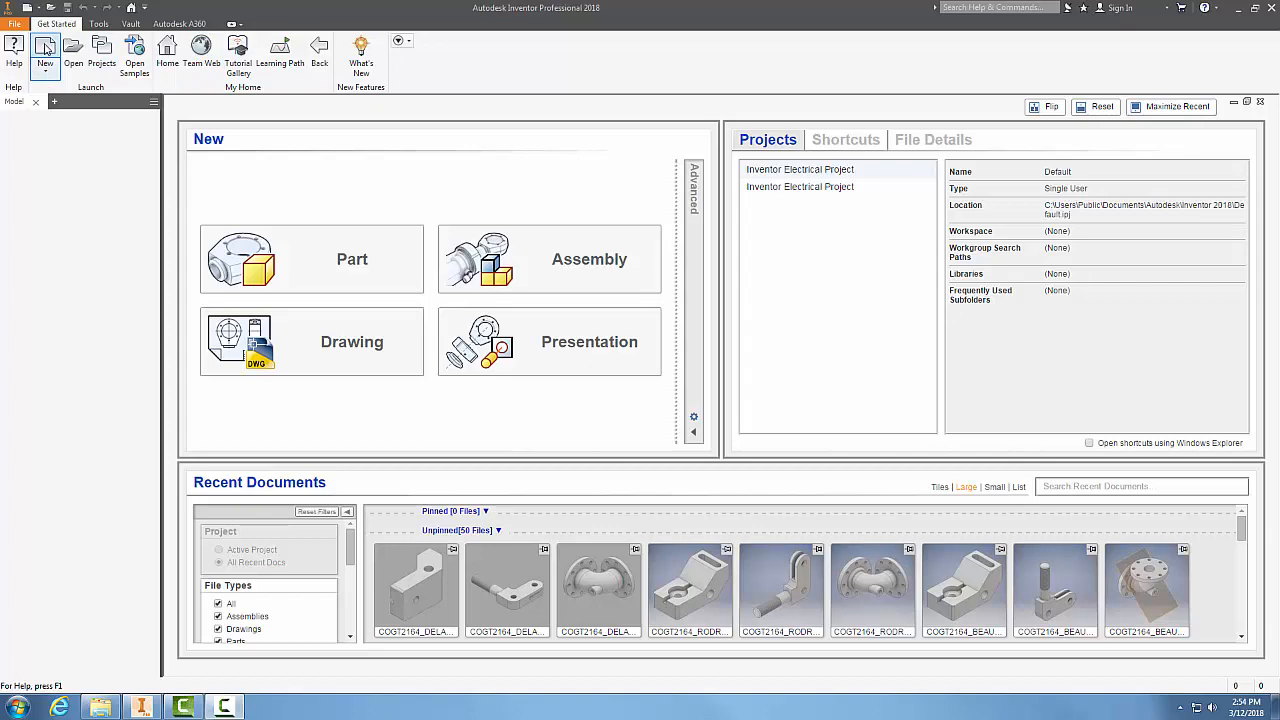
Create a new empty assembly from the Standard (mm).iam template.
click(44, 50)
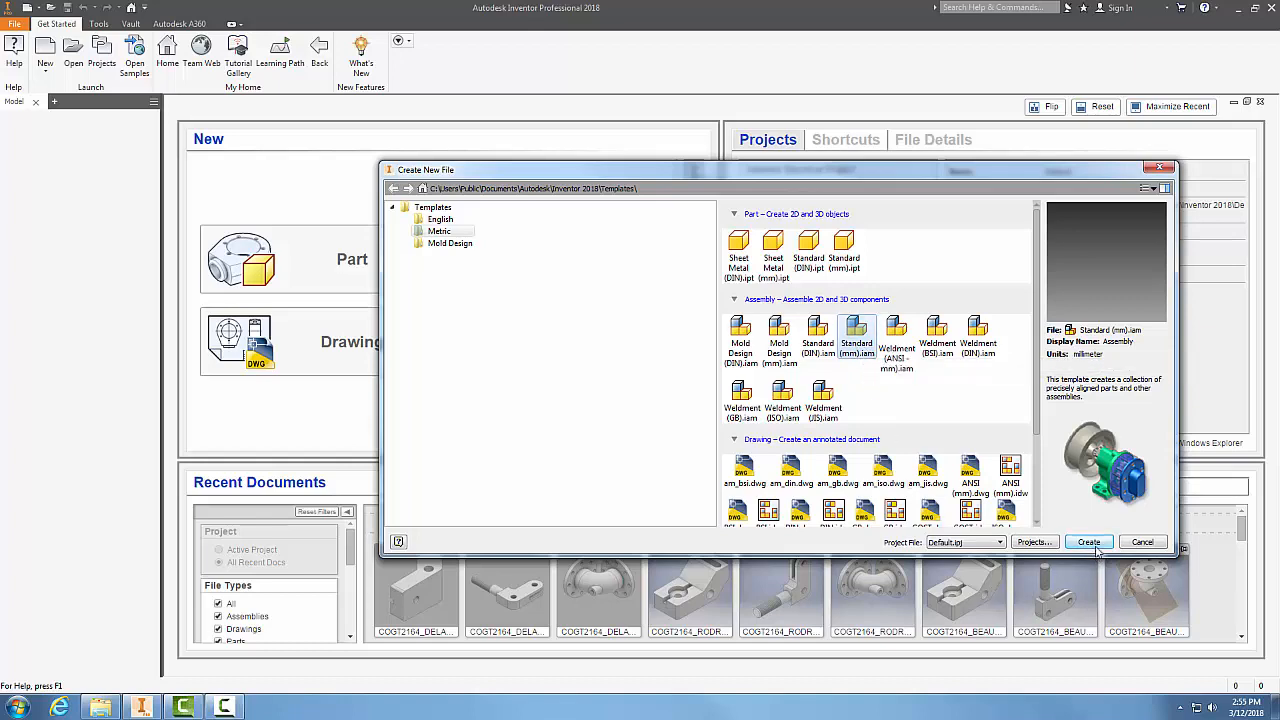
click(1088, 542)
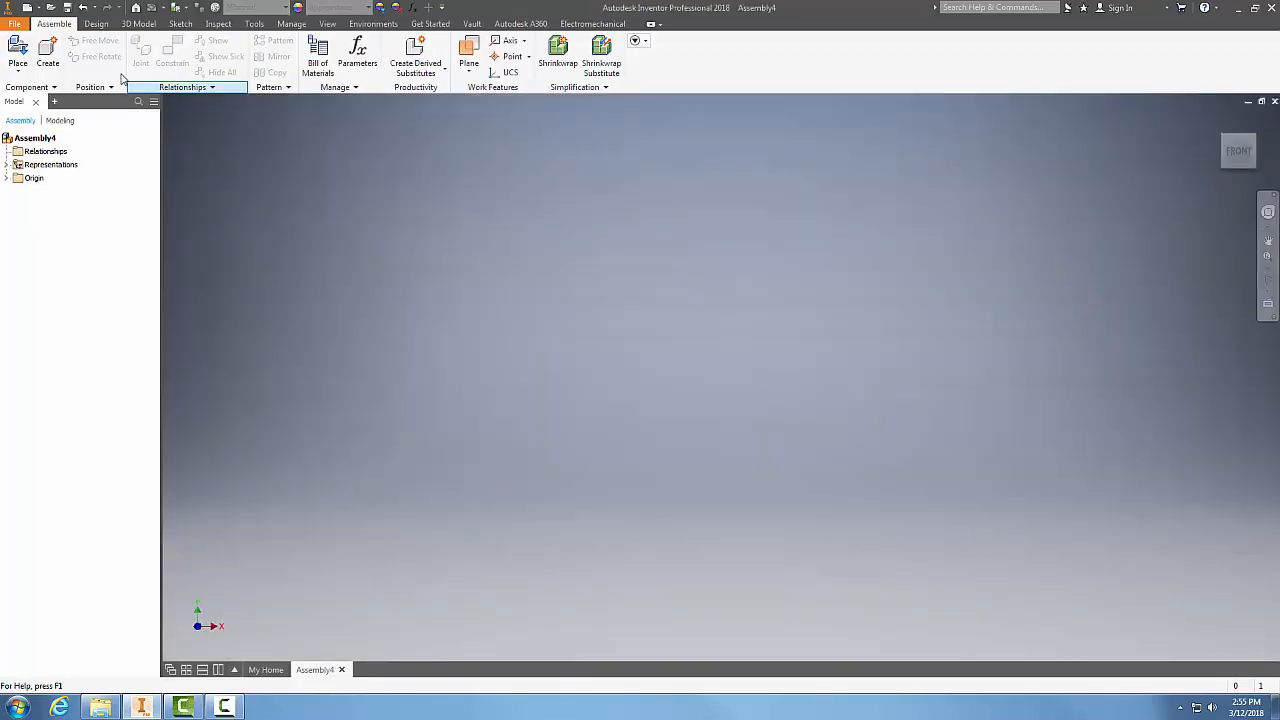
mouse_move(16, 50)
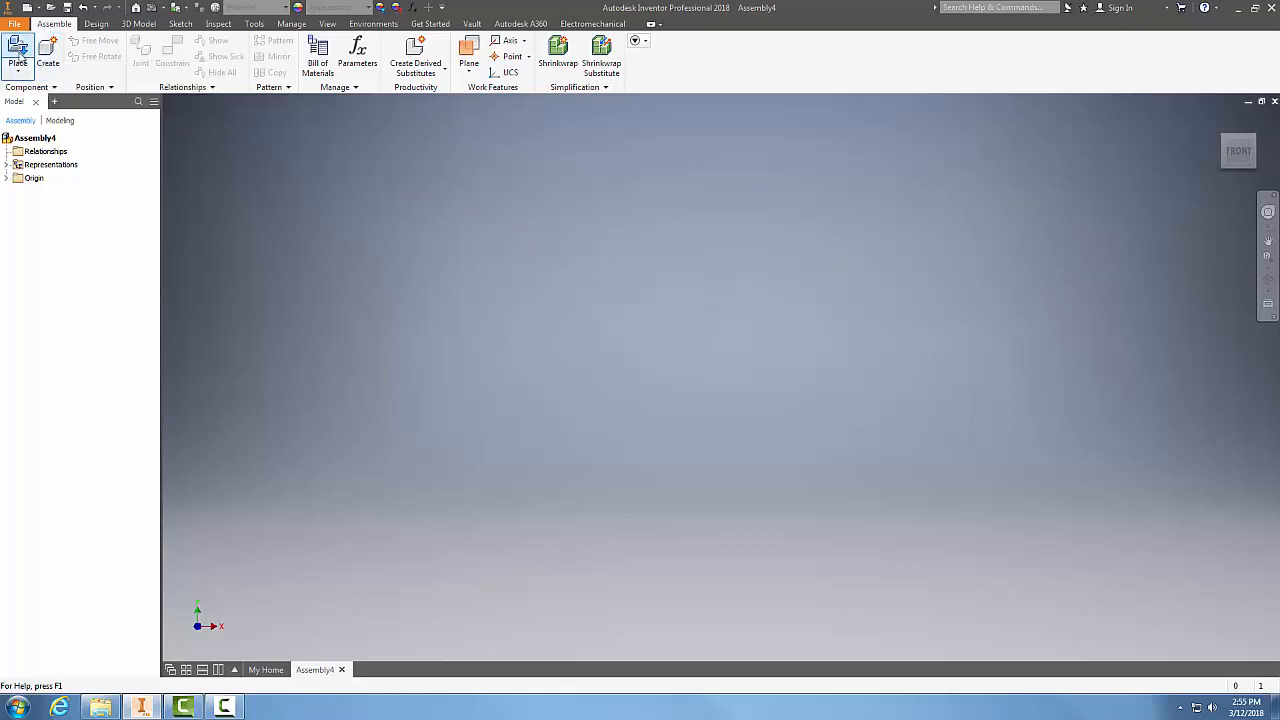
mouse_move(16, 48)
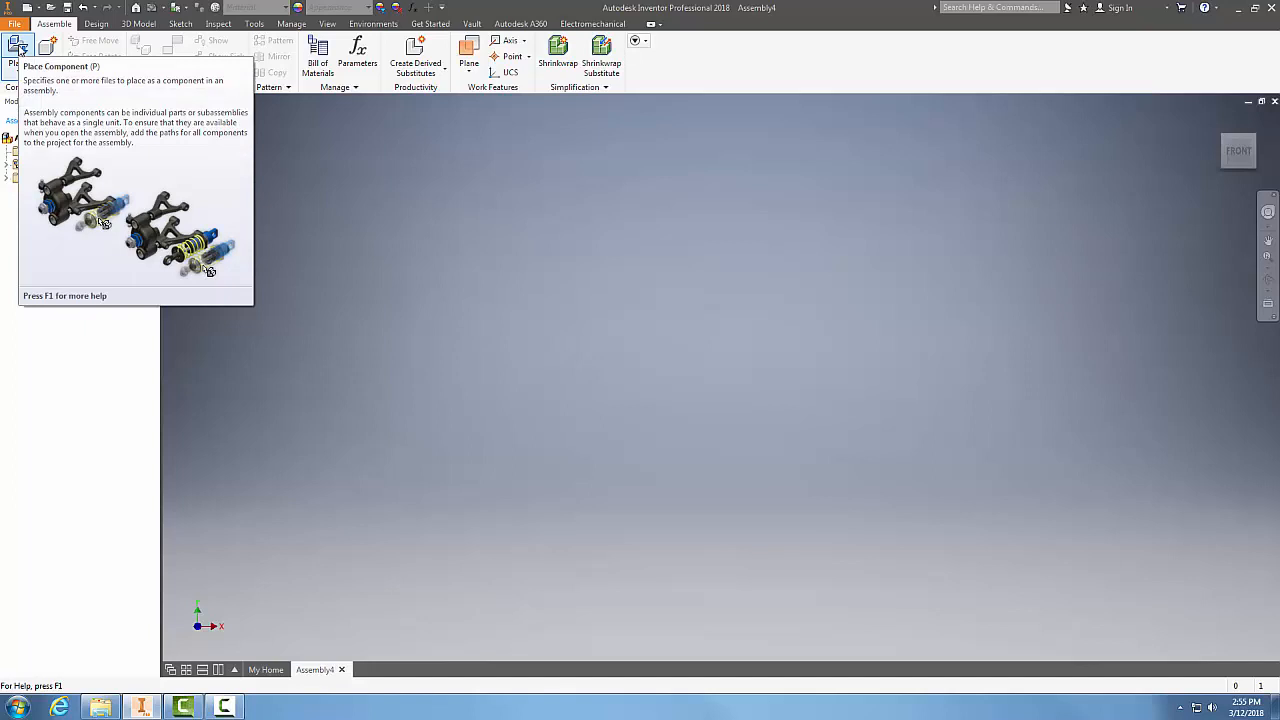
Start Place Component from the Assembly ribbon.
click(16, 48)
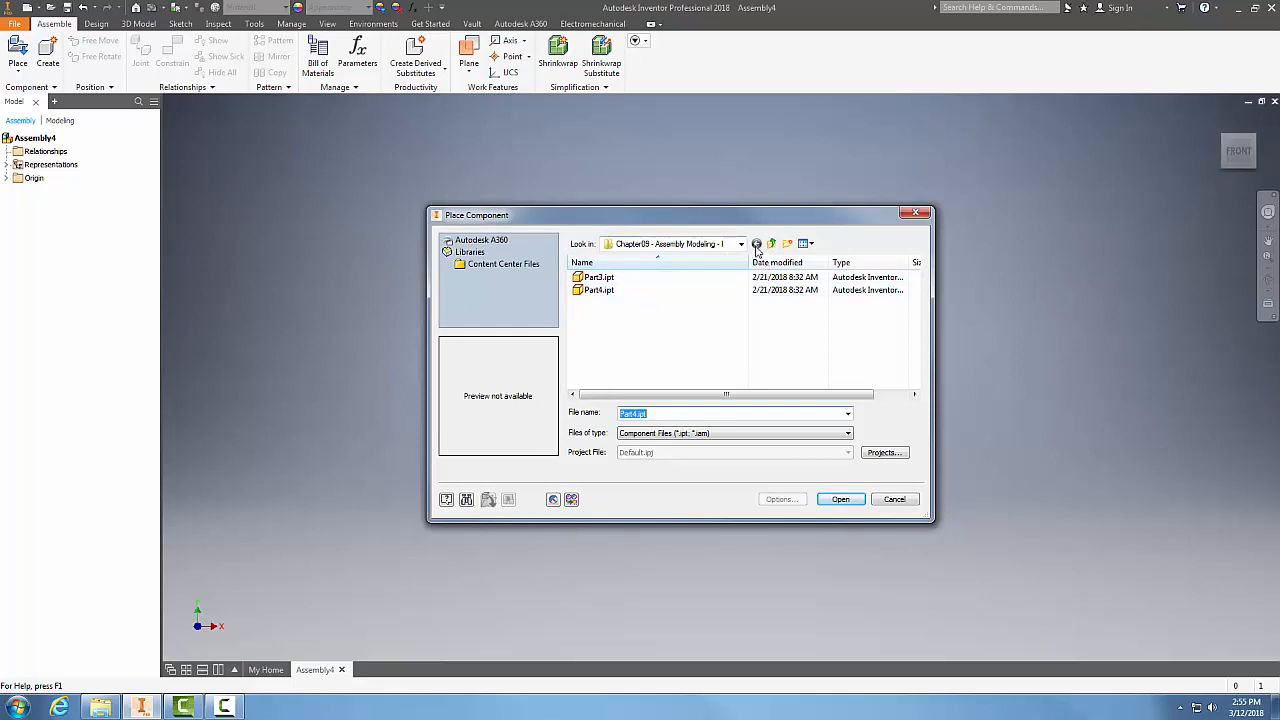
Place Part3.ipt into Assembly1 as the first component.
click(740, 244)
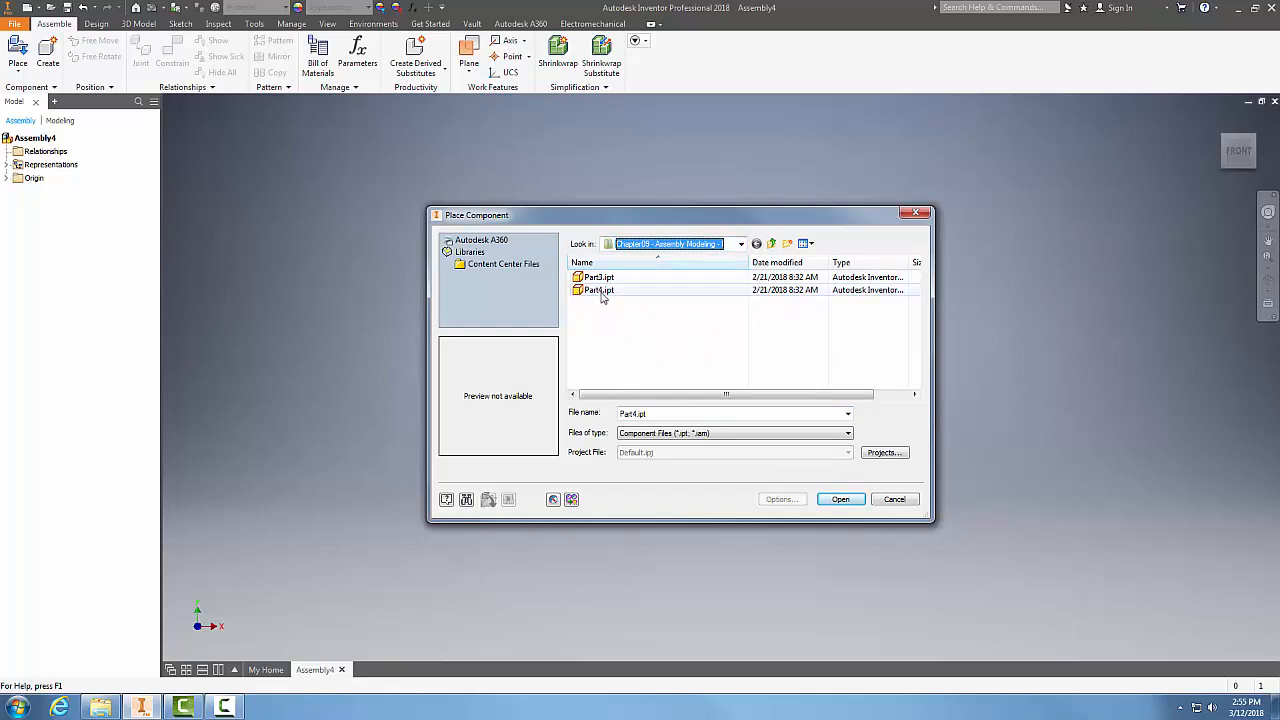
click(598, 276)
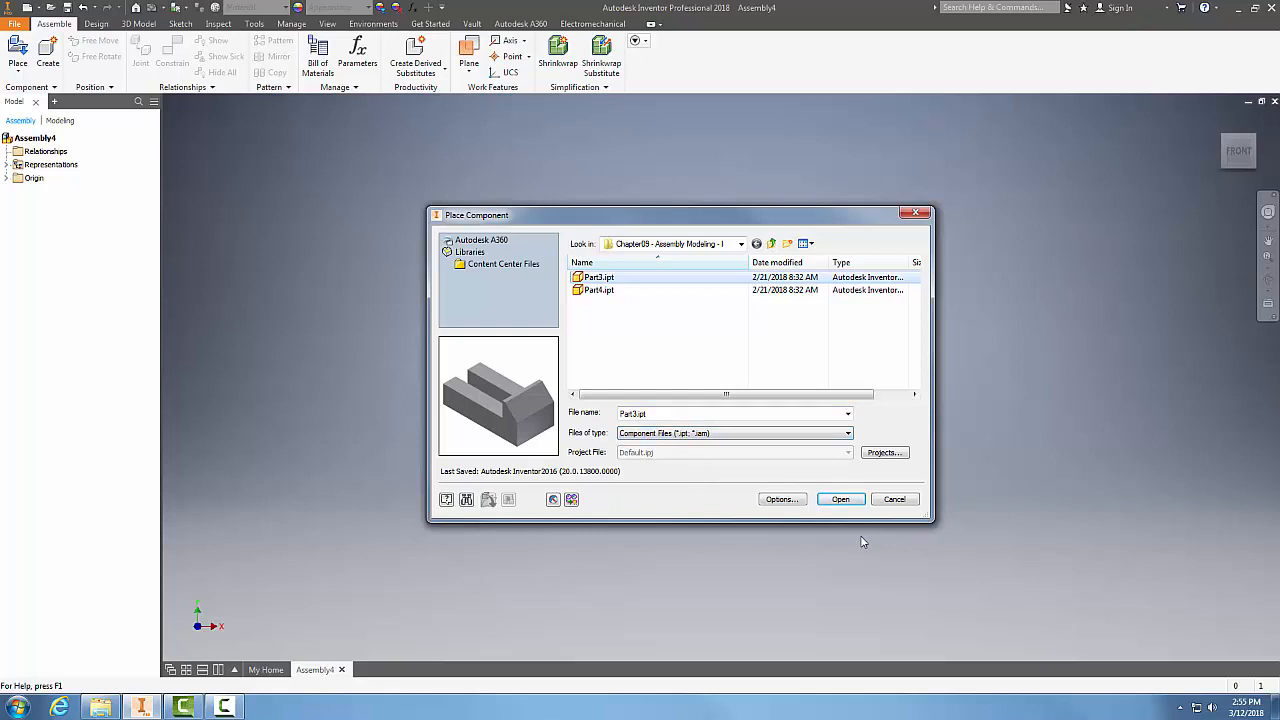
click(840, 500)
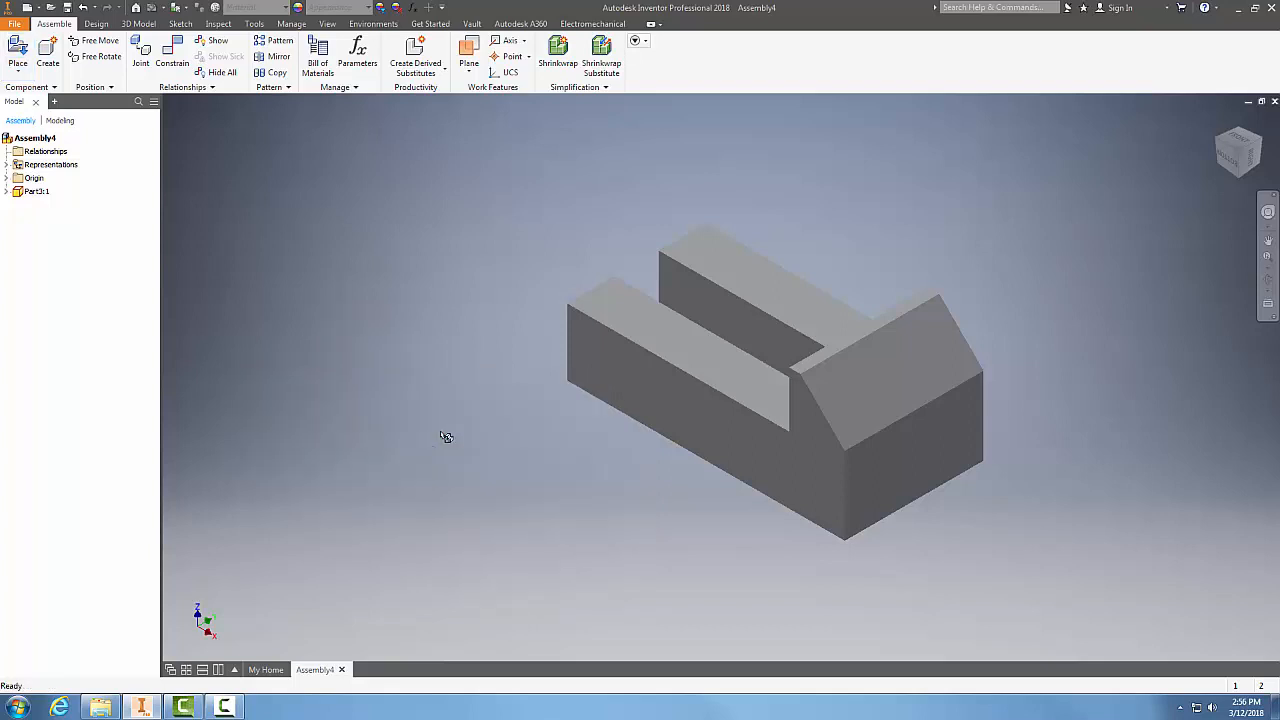
mouse_move(460, 444)
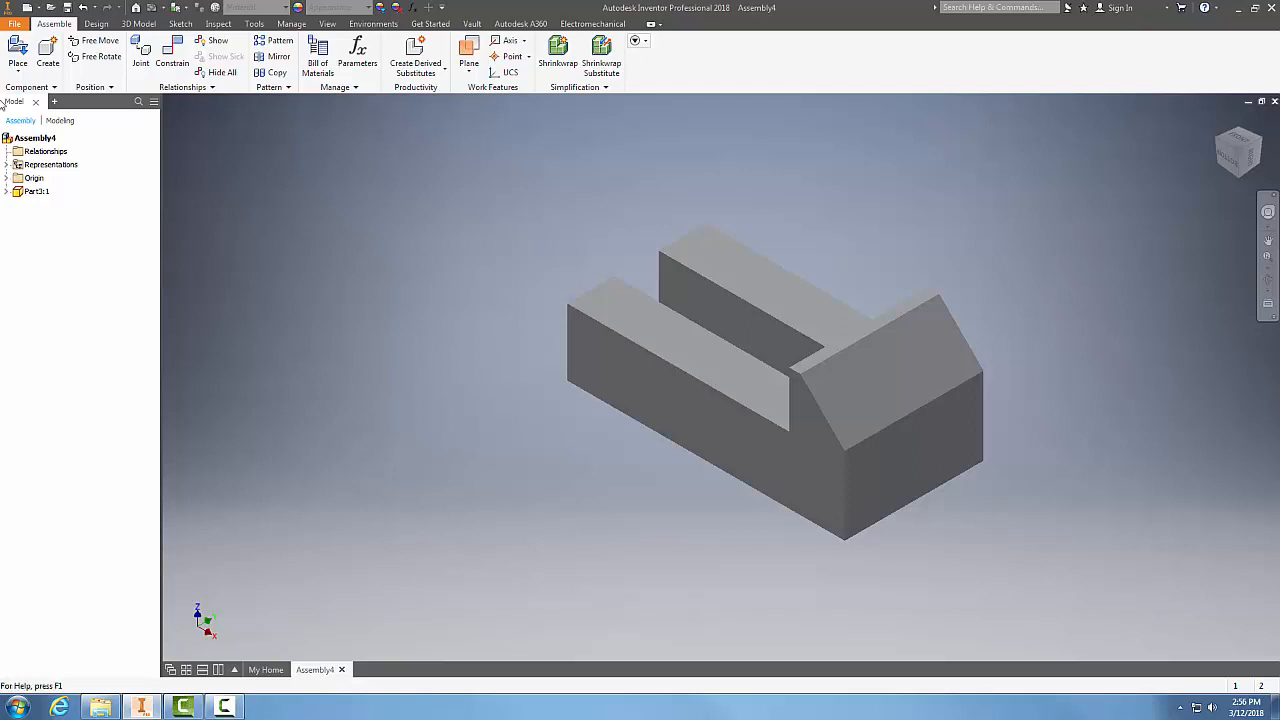
Load Part4.ipt for placement as the second component.
click(16, 50)
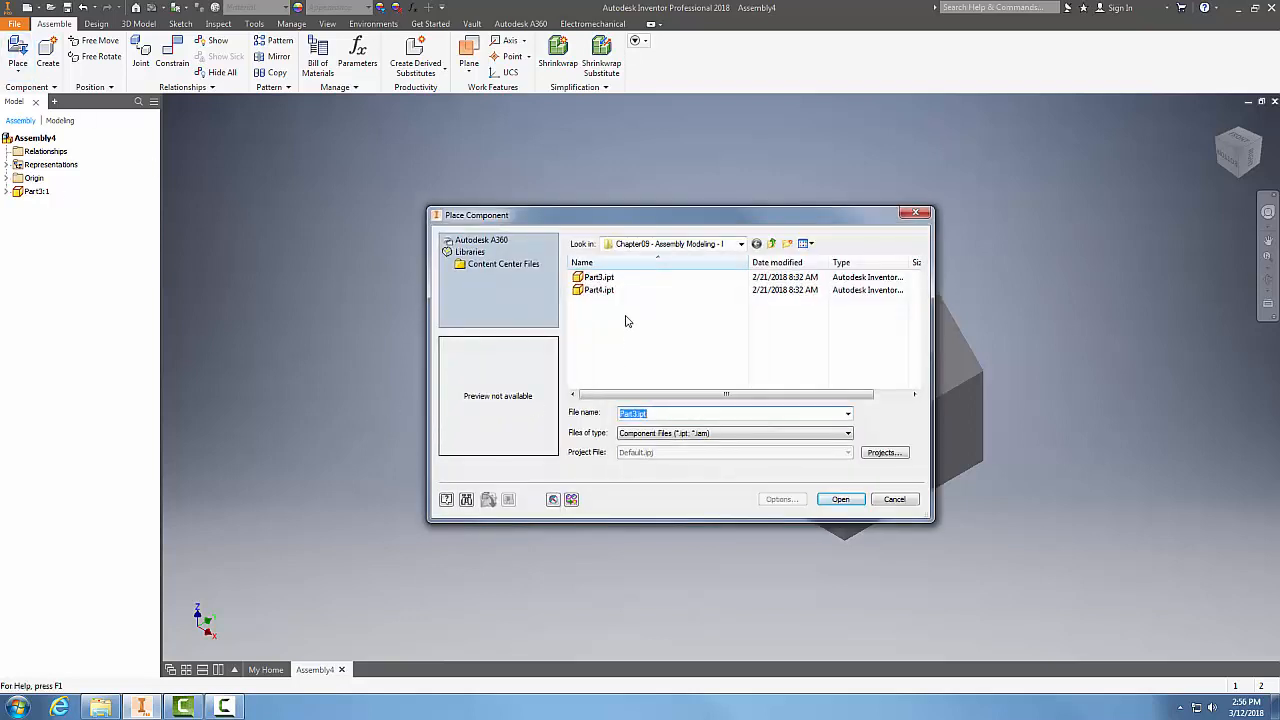
click(598, 290)
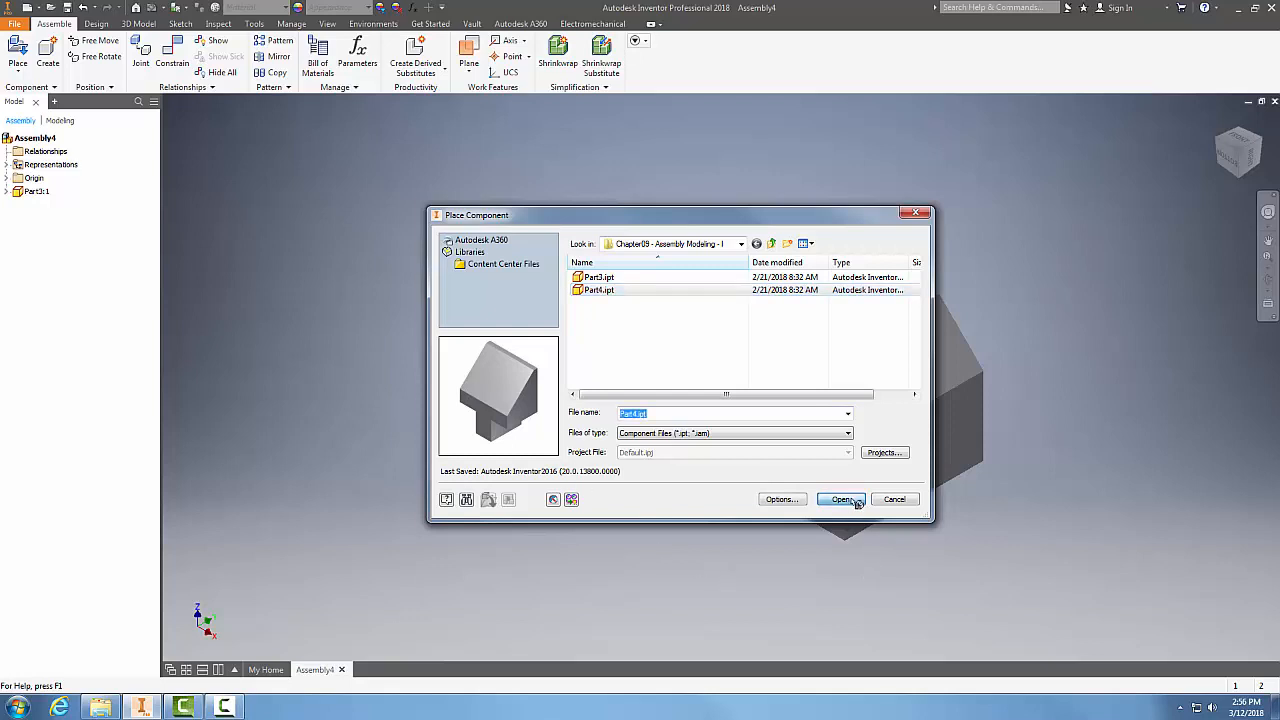
click(840, 500)
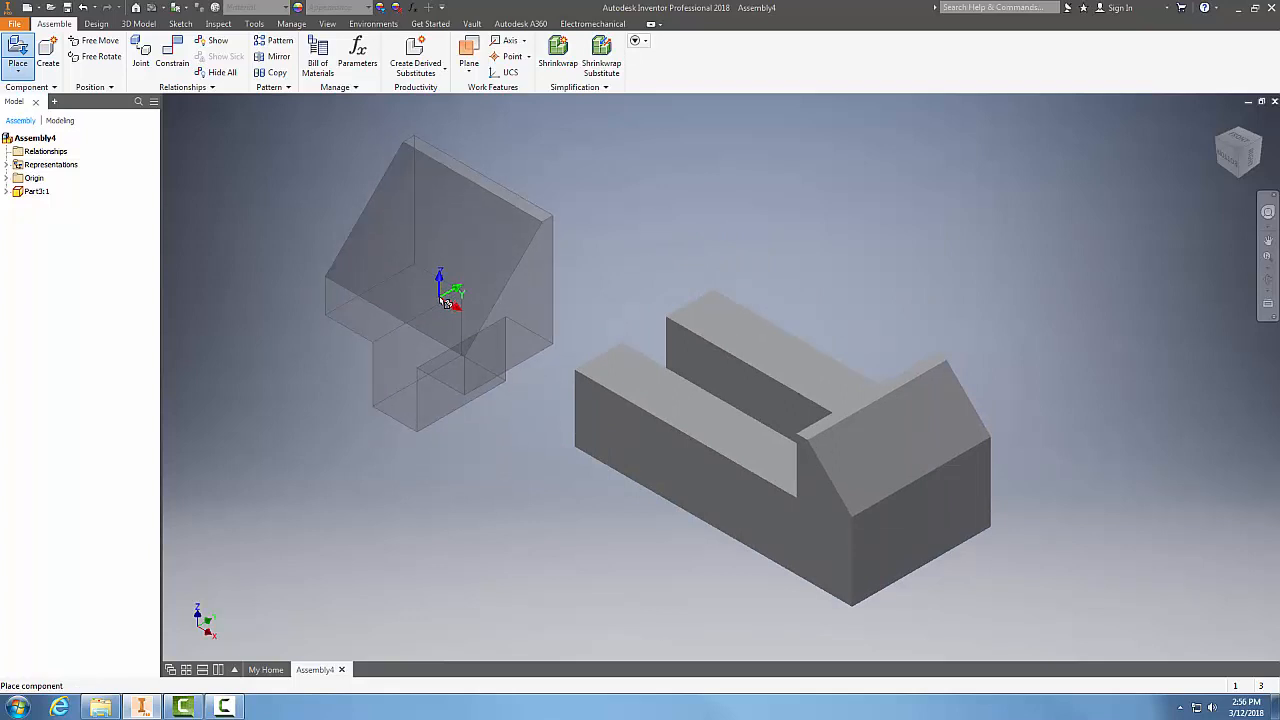
Rotate Part4 twice by 90 degrees and place it beside Part3.
right_click(448, 300)
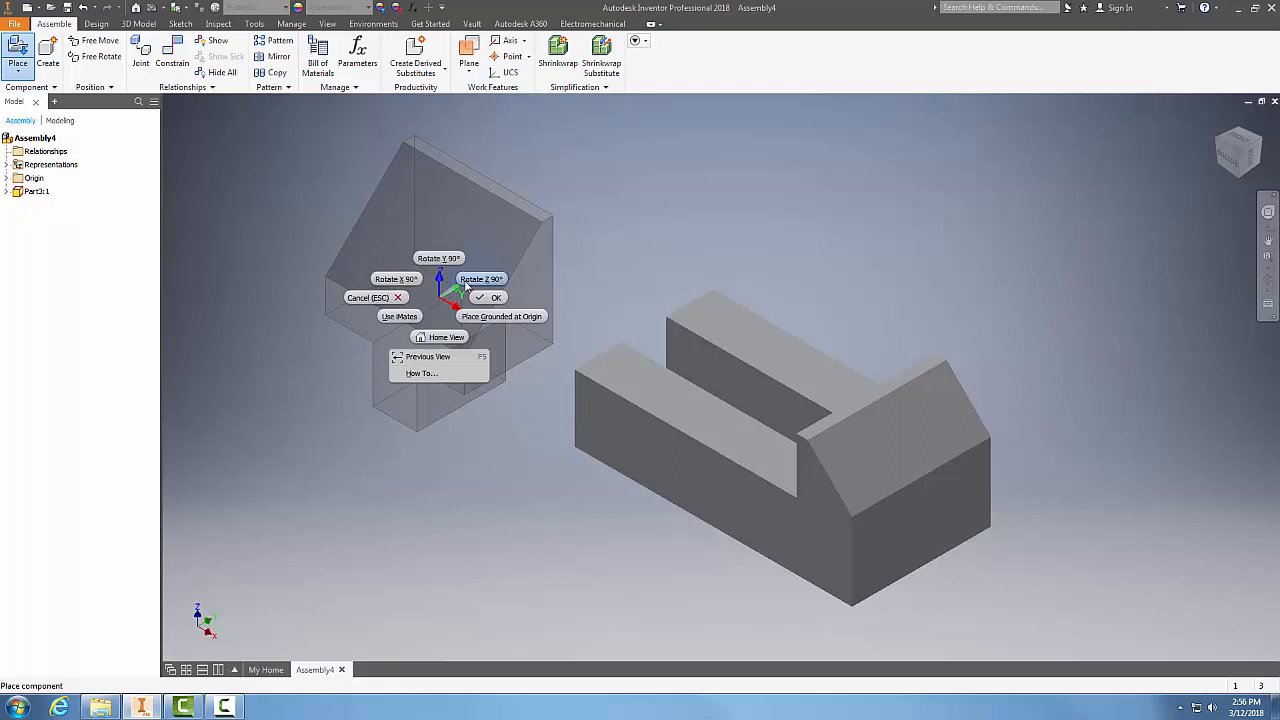
click(480, 278)
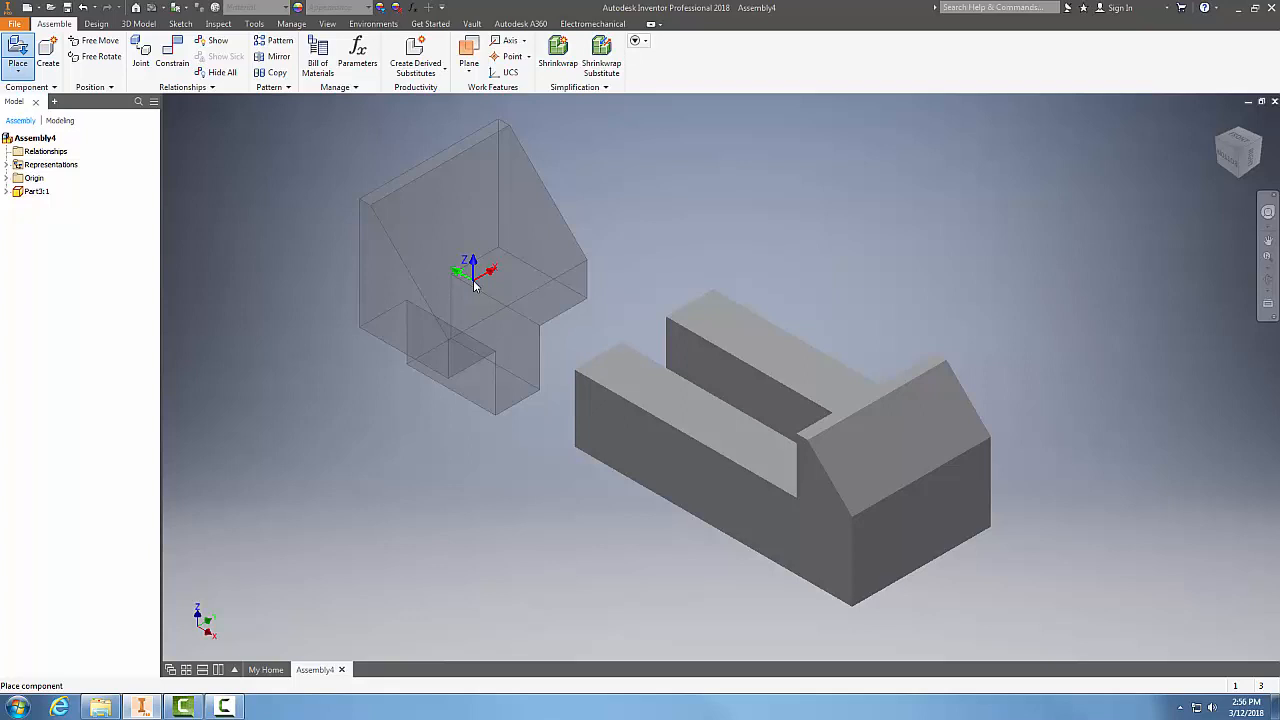
right_click(476, 280)
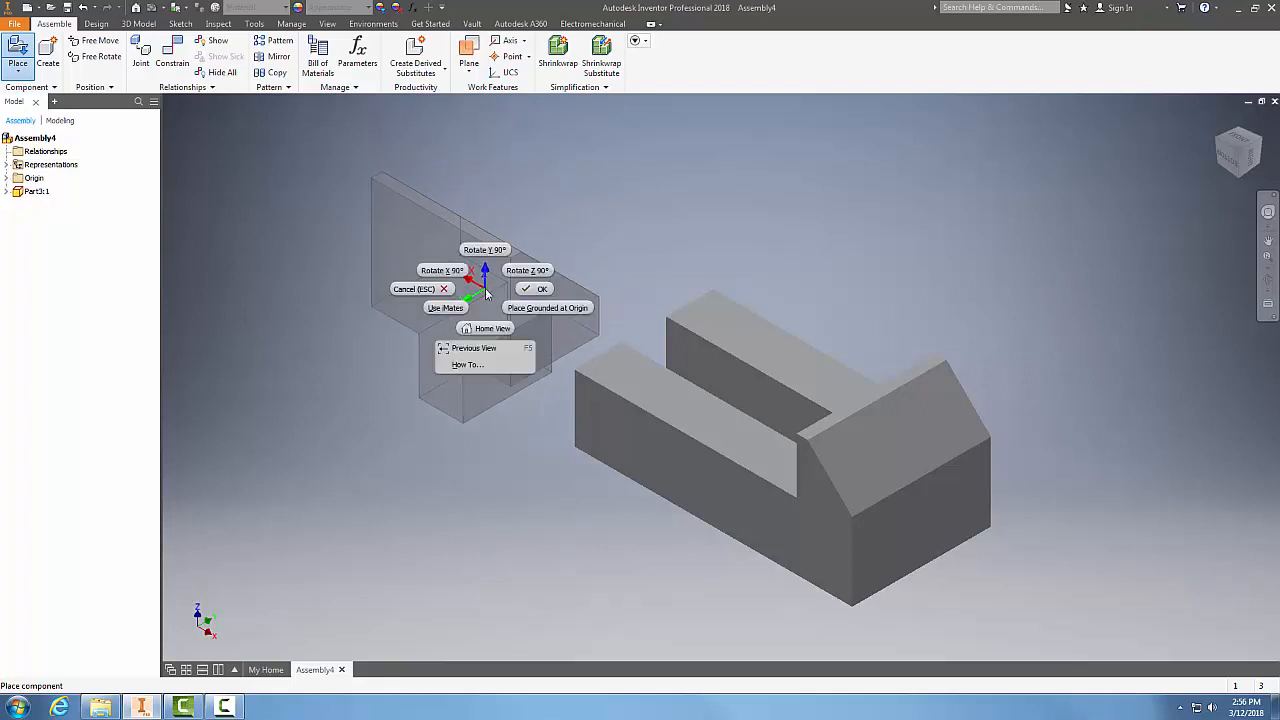
click(544, 288)
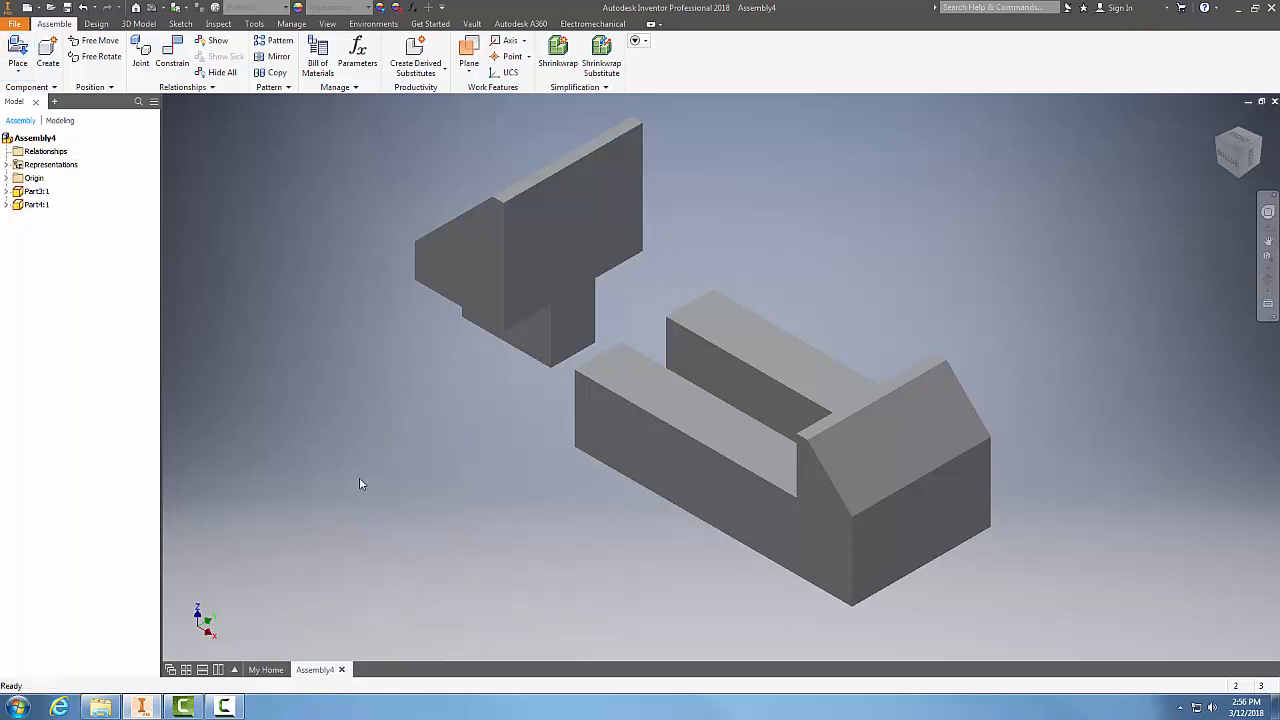
click(36, 192)
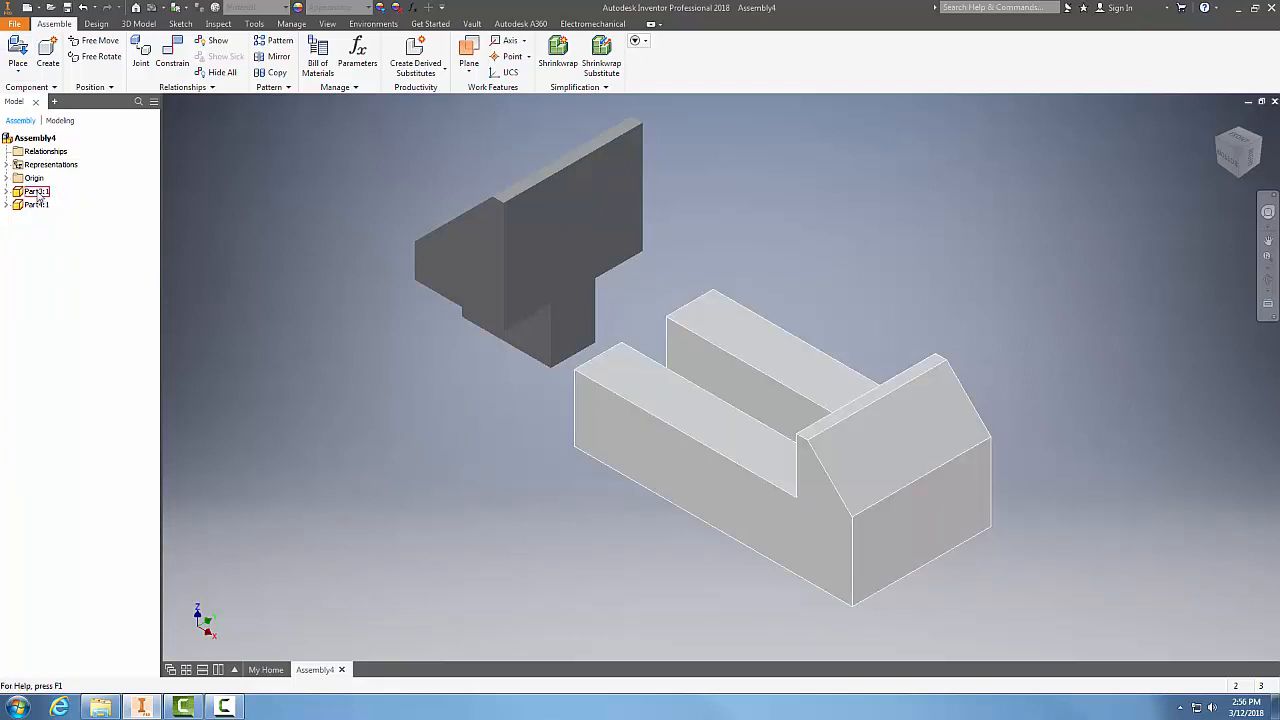
click(36, 204)
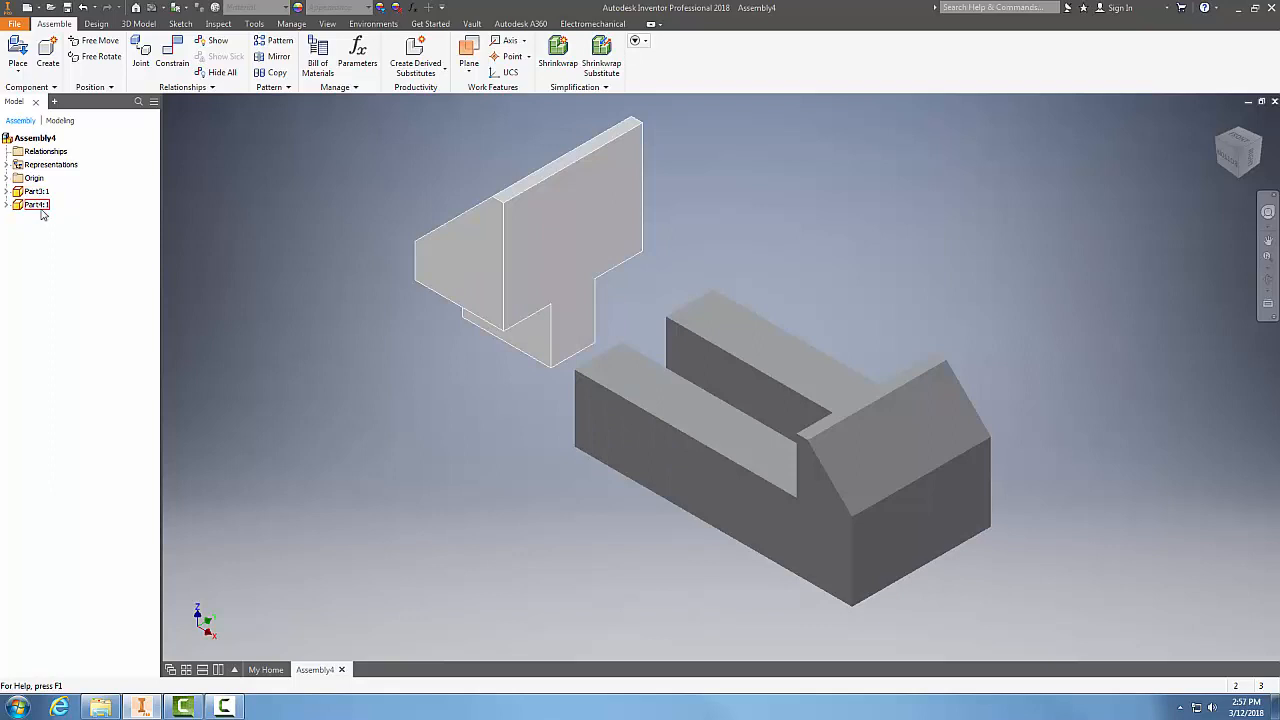
click(36, 192)
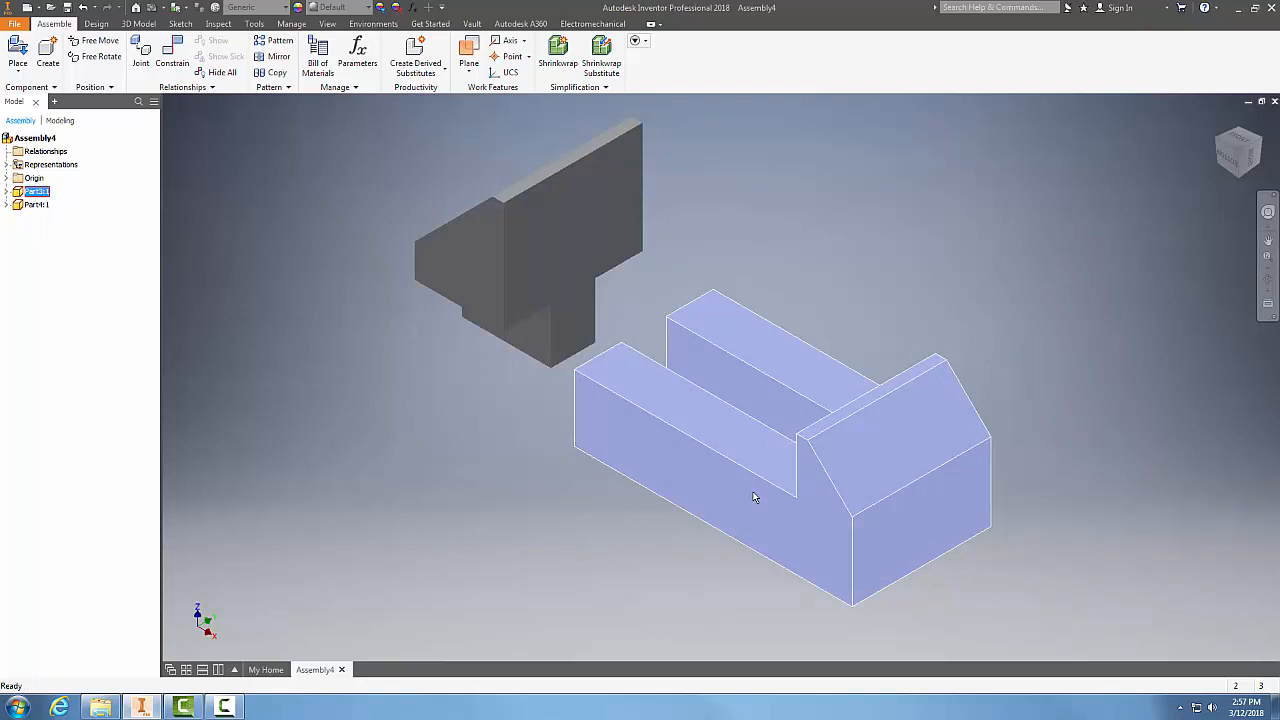
Set Part3 as Grounded so it stays fixed in the assembly.
right_click(756, 498)
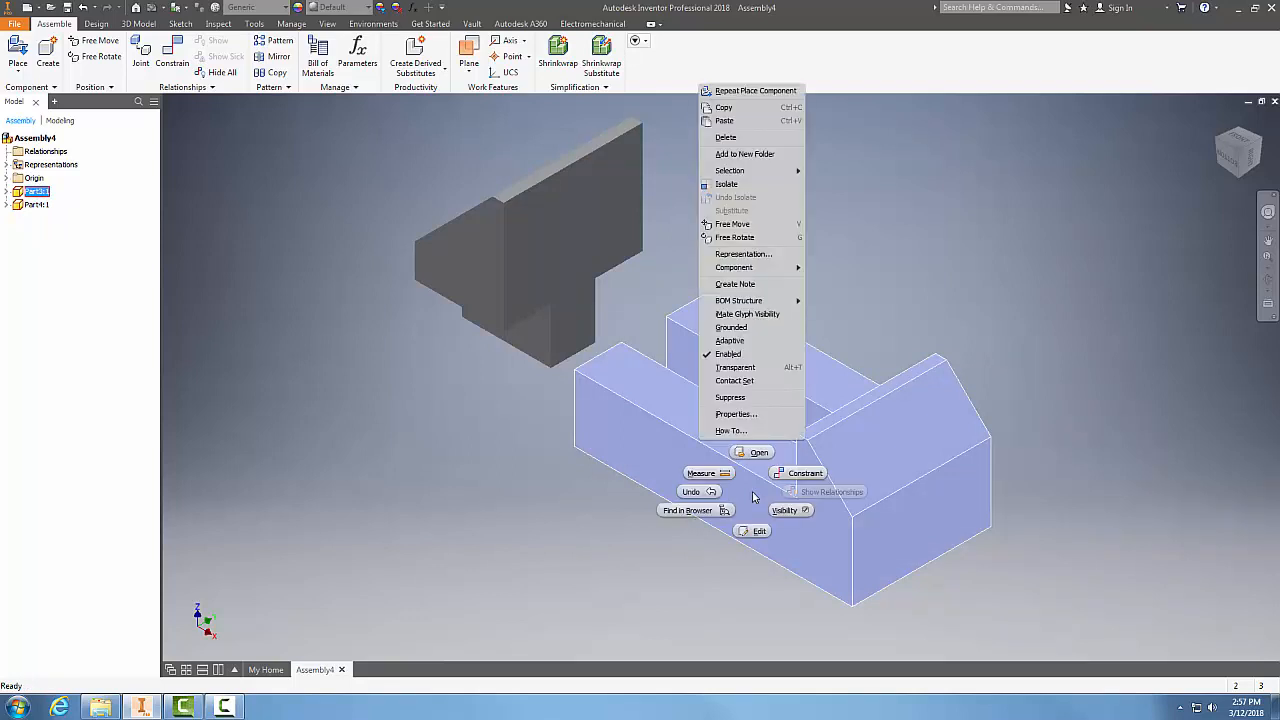
mouse_move(732, 328)
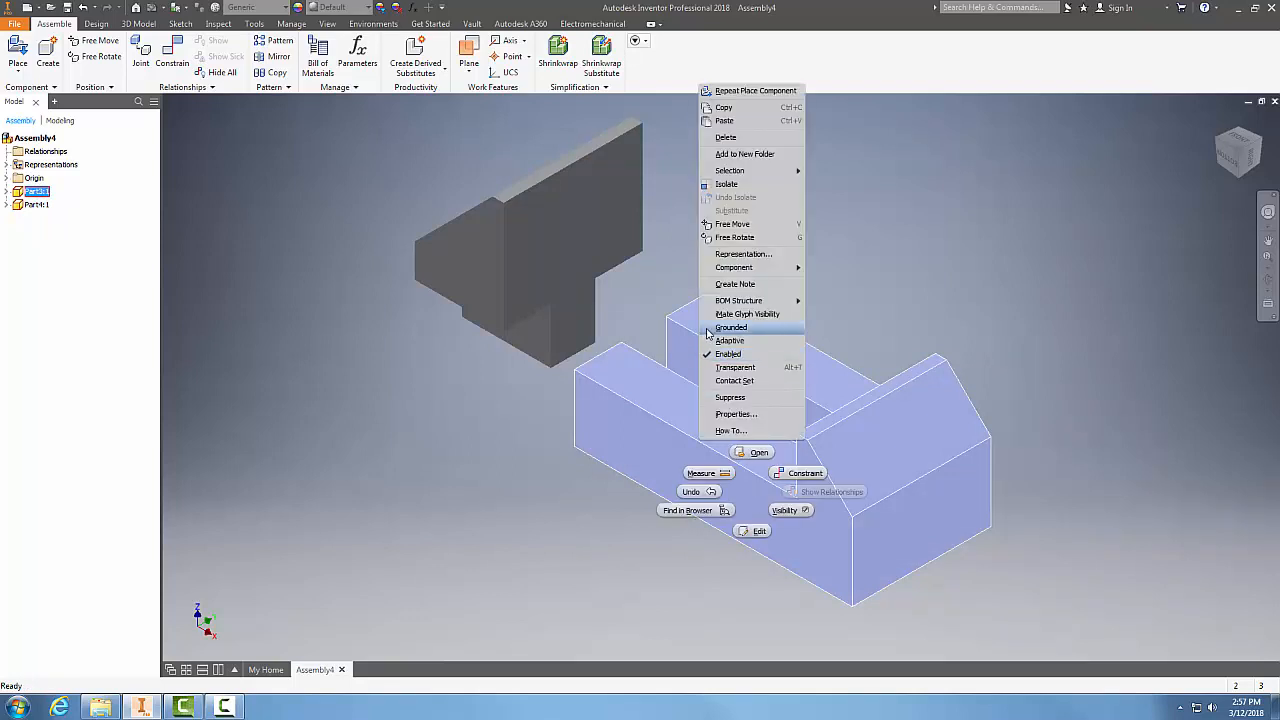
click(728, 352)
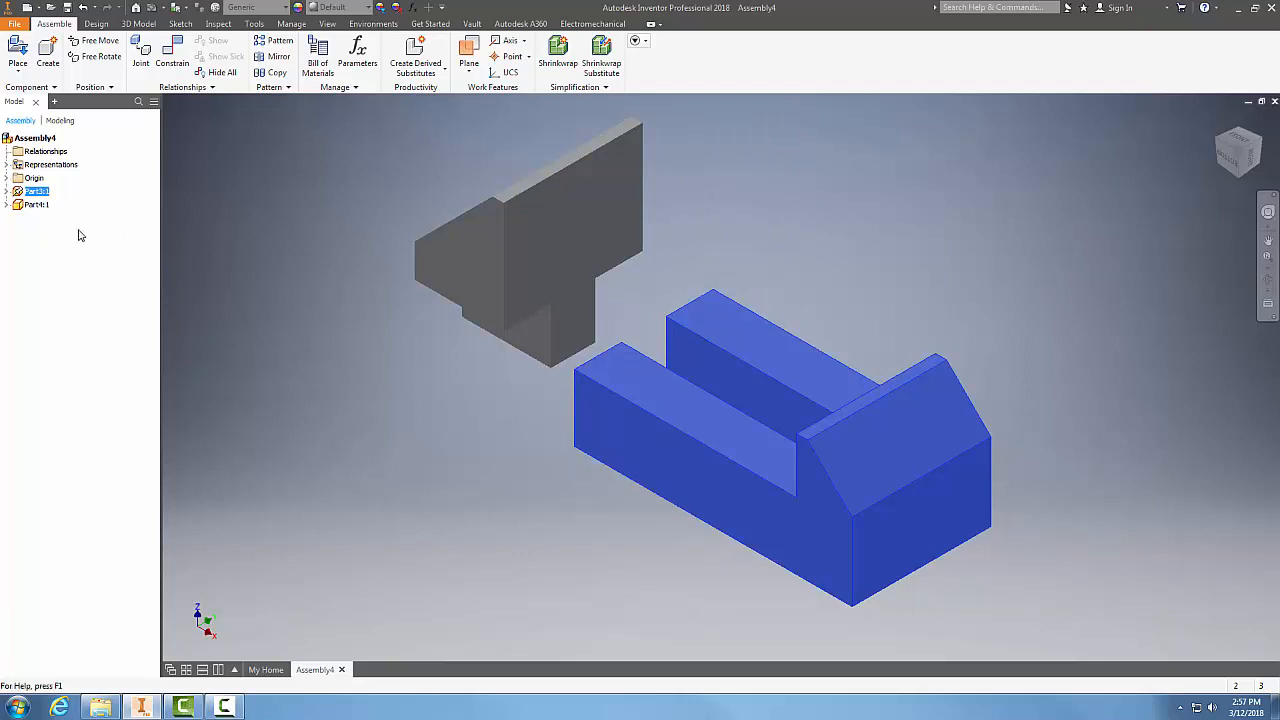
click(36, 192)
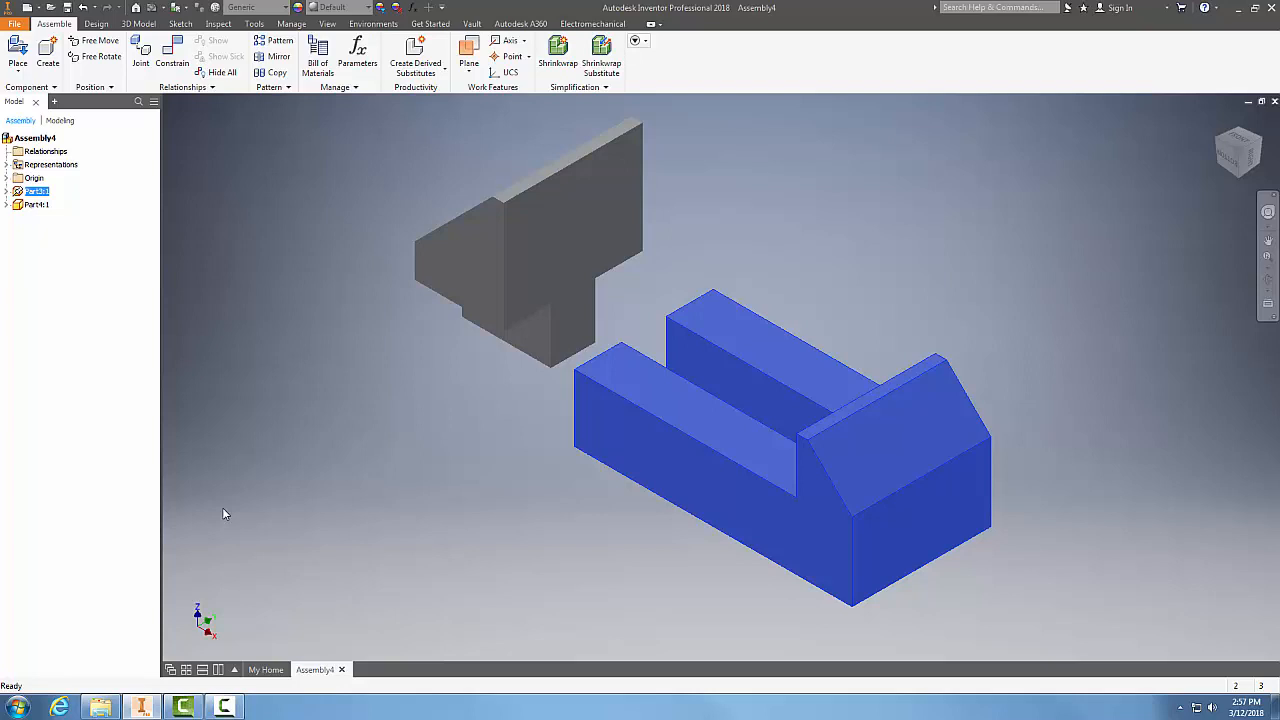
mouse_move(292, 632)
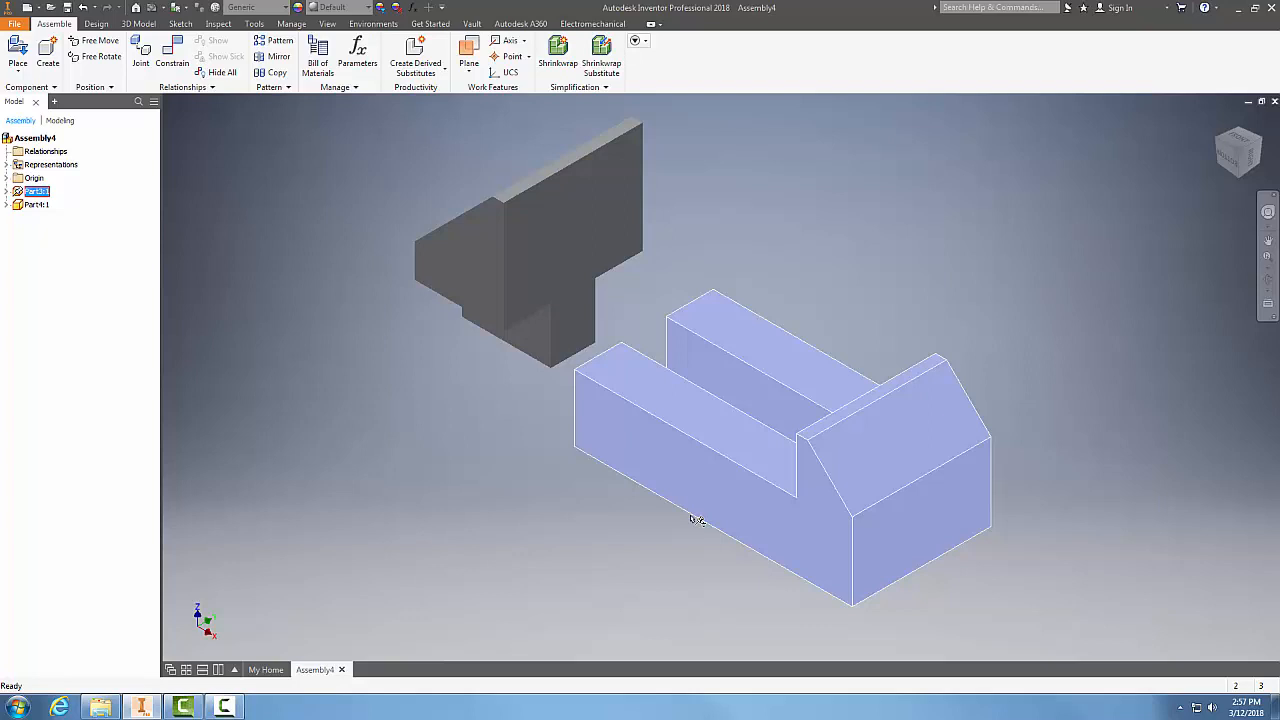
click(720, 450)
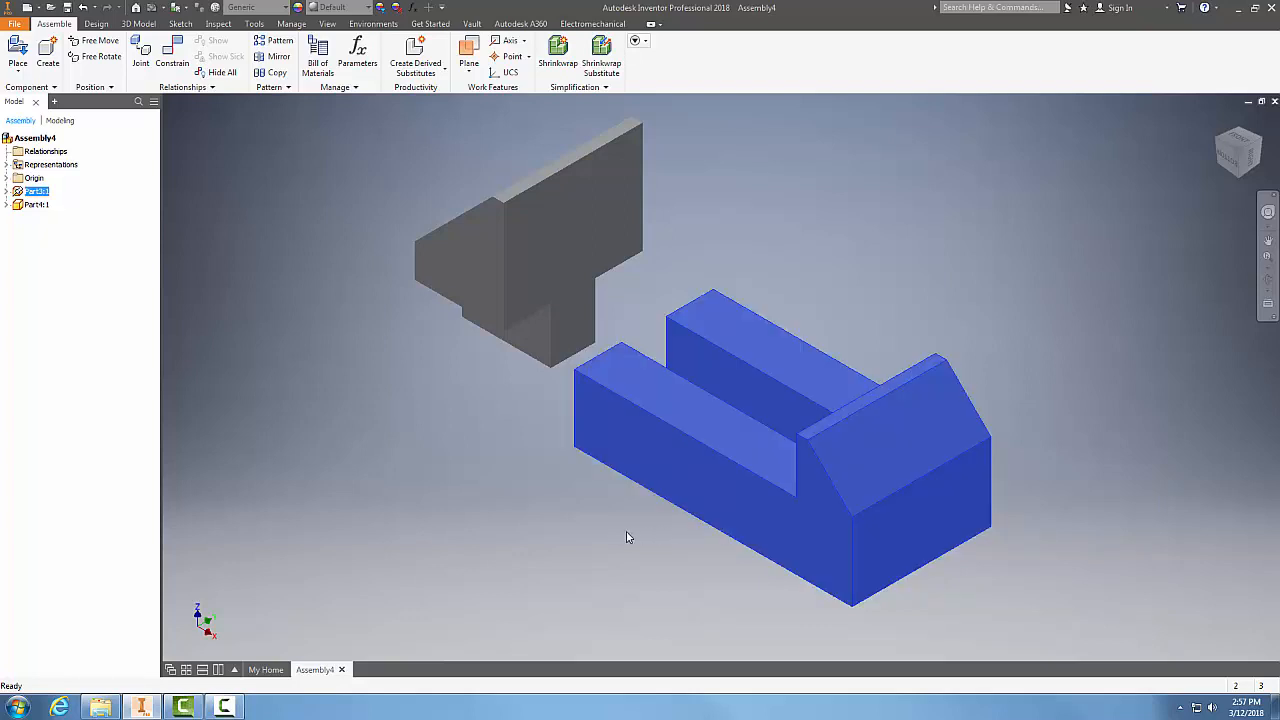